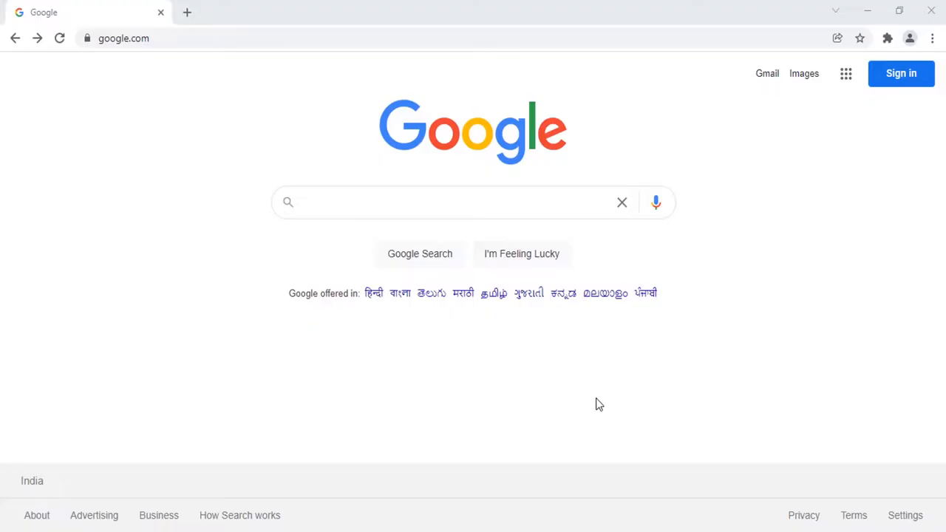
mouse_move(544, 328)
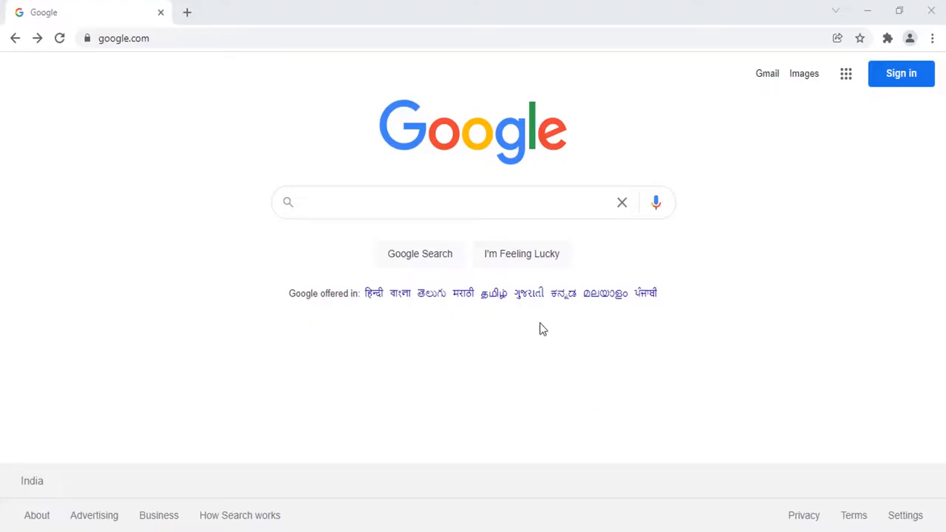
Begin a Google search for 'awesome screenshot' to surface extension suggestions.
type("awesome scr")
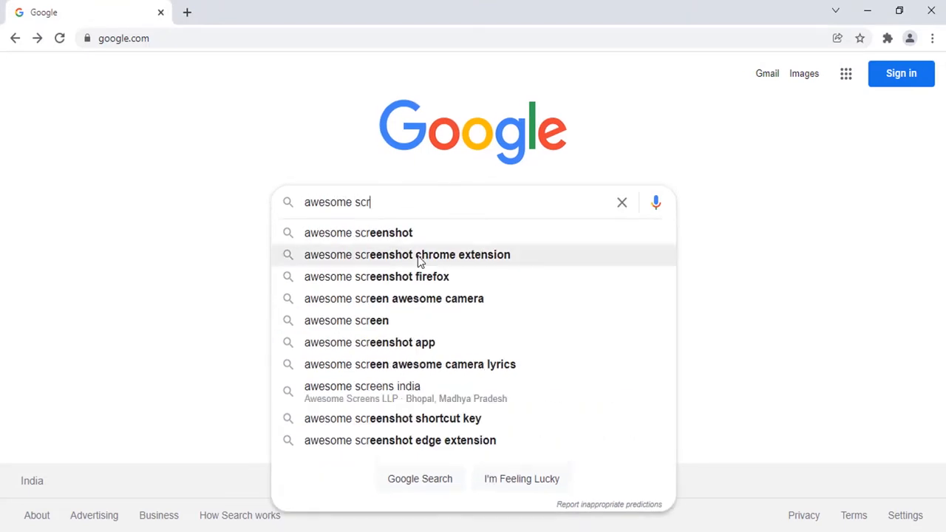
Install Awesome Screenshot & Screen Recorder from its Chrome Web Store listing.
left_click(406, 254)
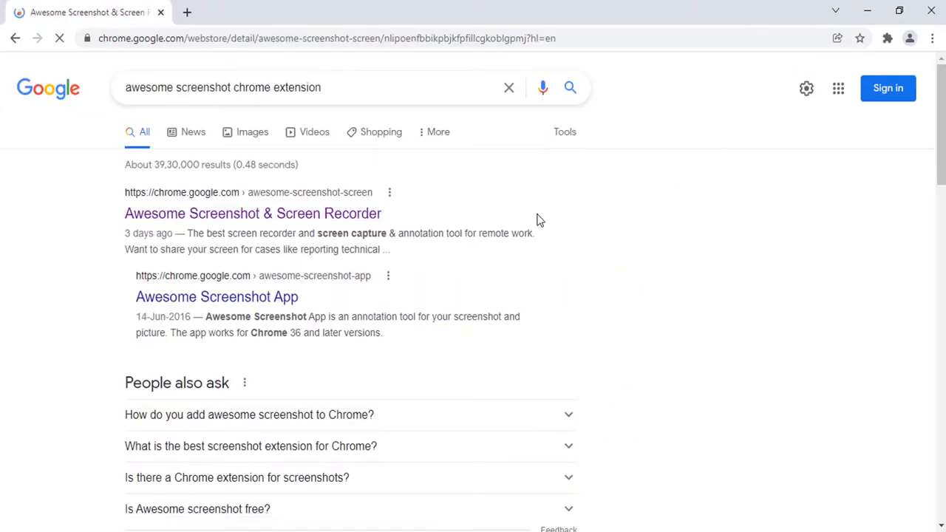
left_click(252, 213)
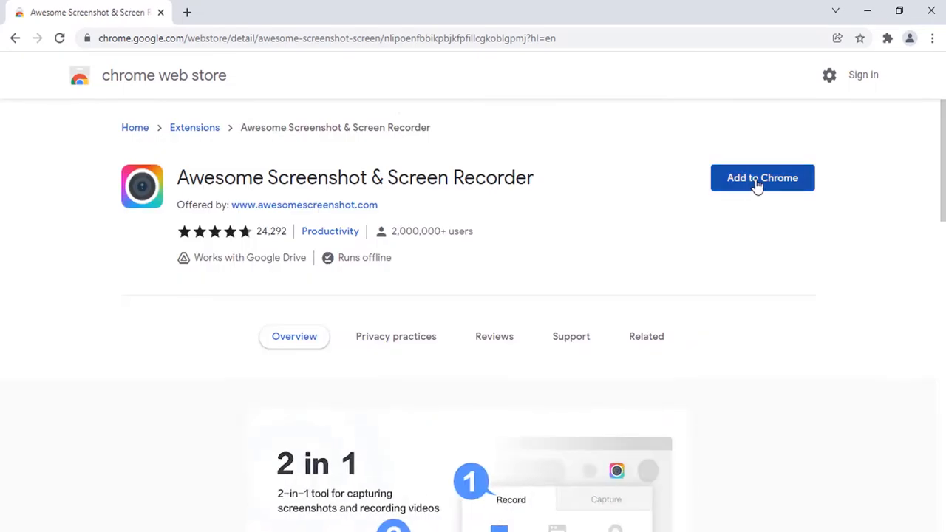
left_click(762, 177)
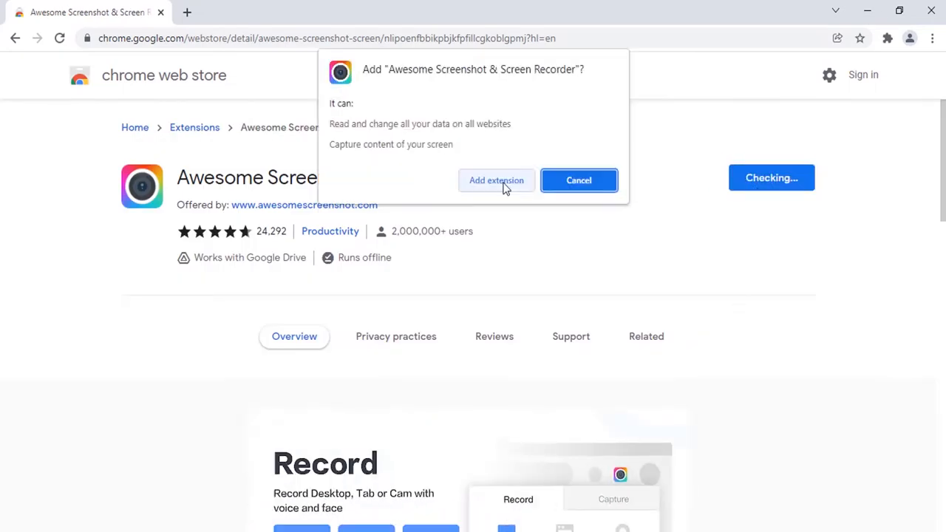
left_click(497, 180)
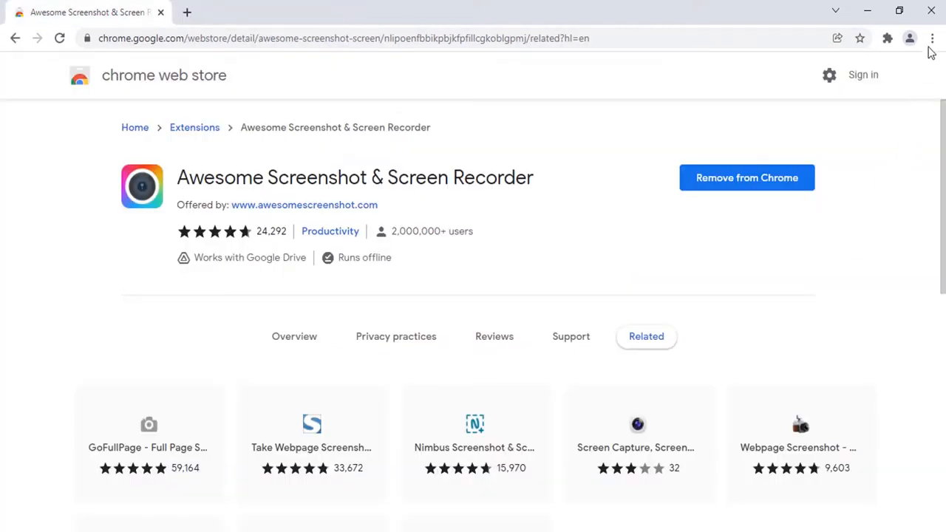
Reach Awesome Screenshot's options page via Chrome's Extensions list and its Details view.
left_click(932, 39)
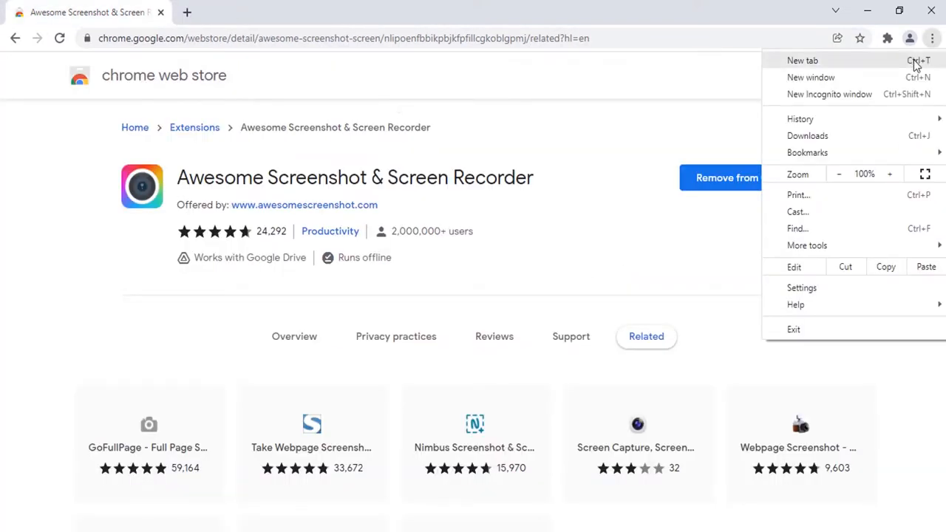
left_click(801, 287)
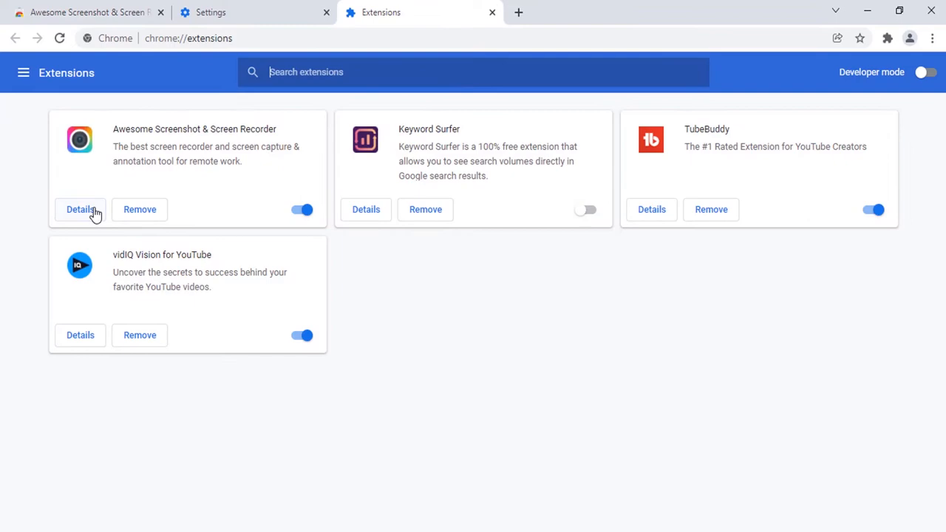
left_click(80, 210)
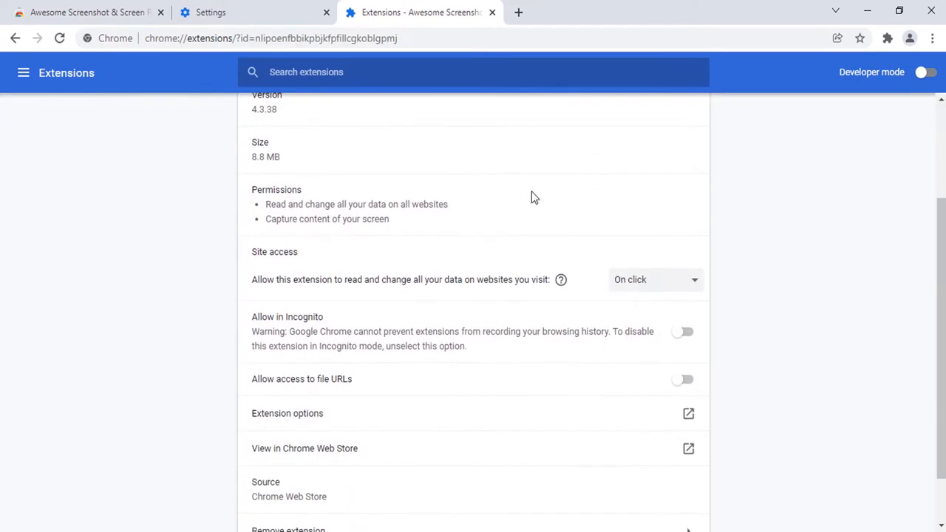
left_click(286, 414)
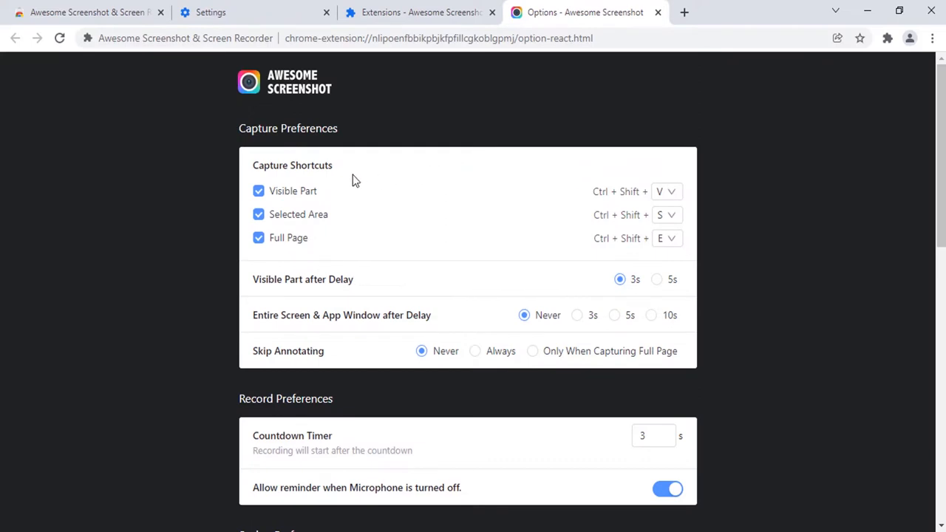
mouse_move(310, 204)
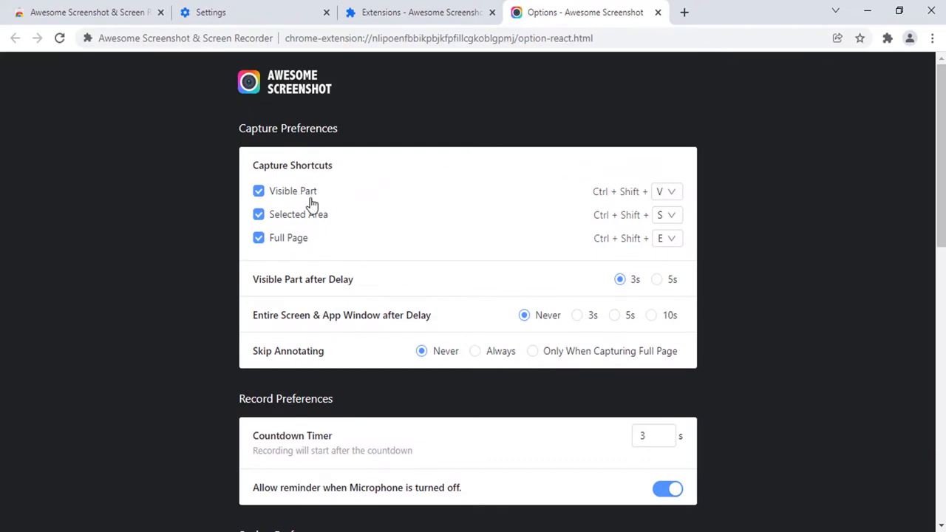
mouse_move(643, 204)
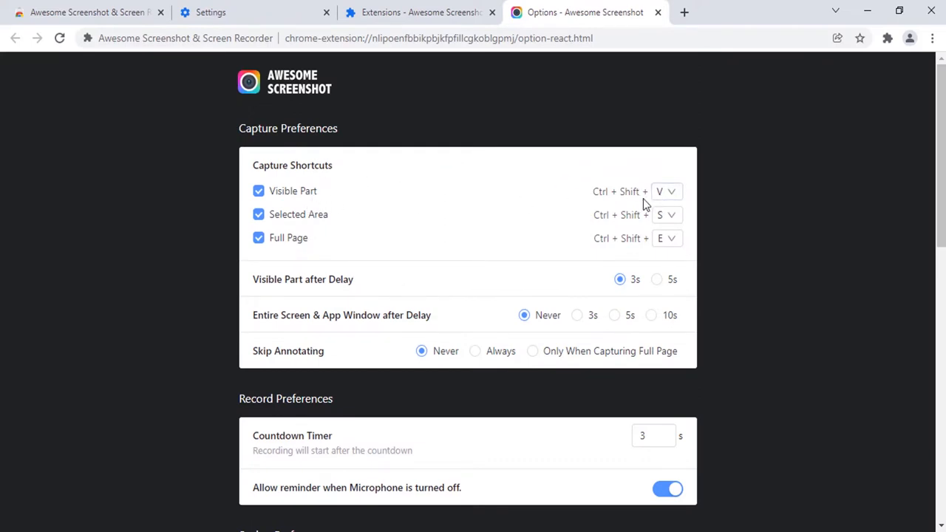
mouse_move(310, 235)
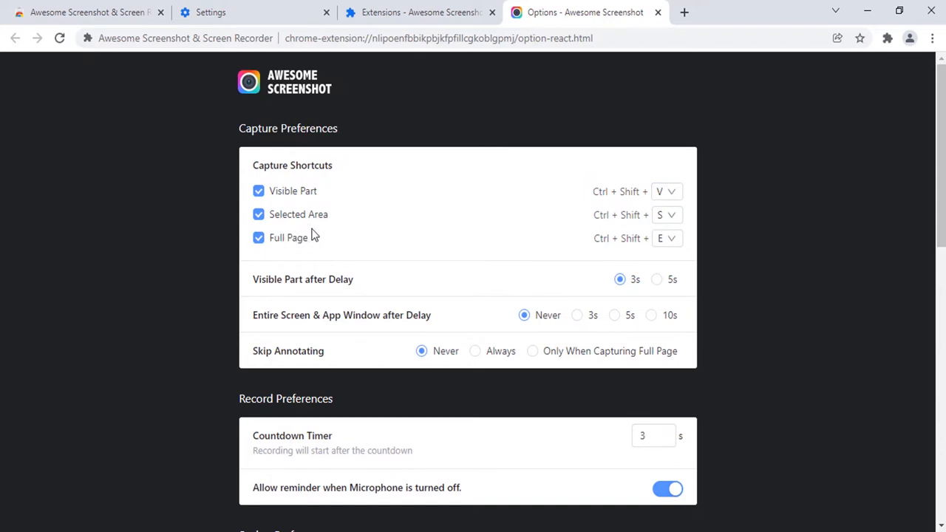
mouse_move(316, 231)
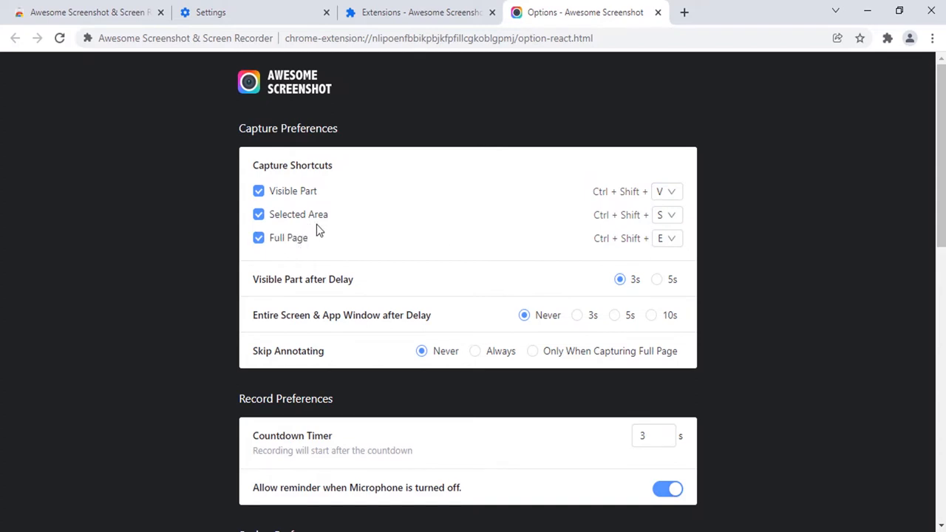
mouse_move(253, 256)
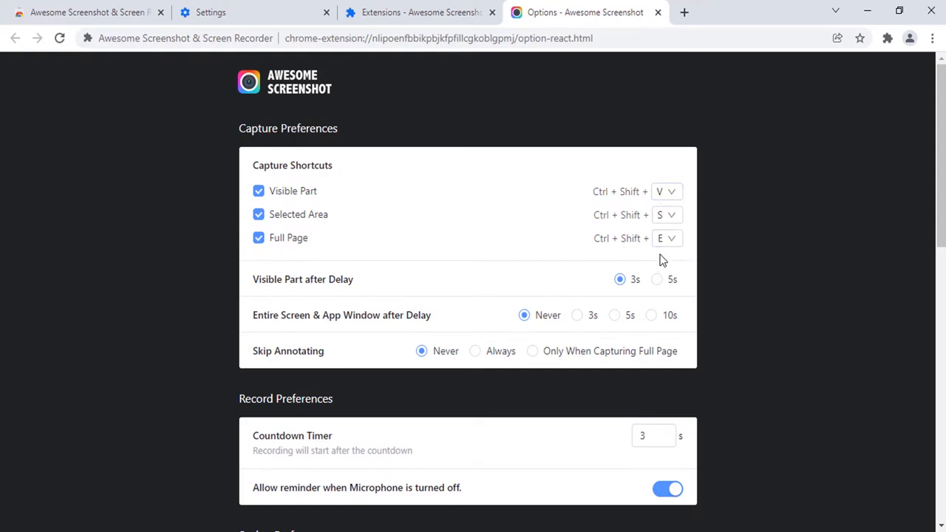
Scroll through Saving Preferences to confirm screenshots download as PNG.
scroll("down", 3)
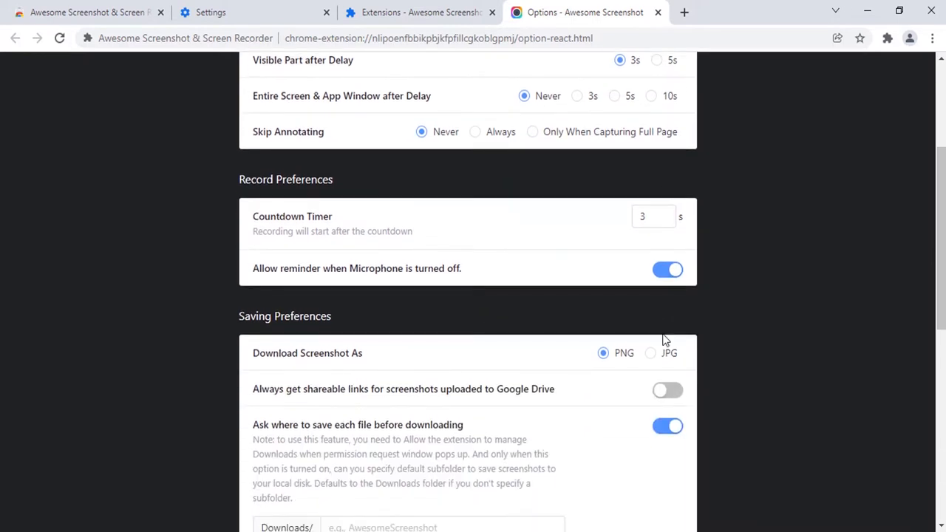
scroll("down", 3)
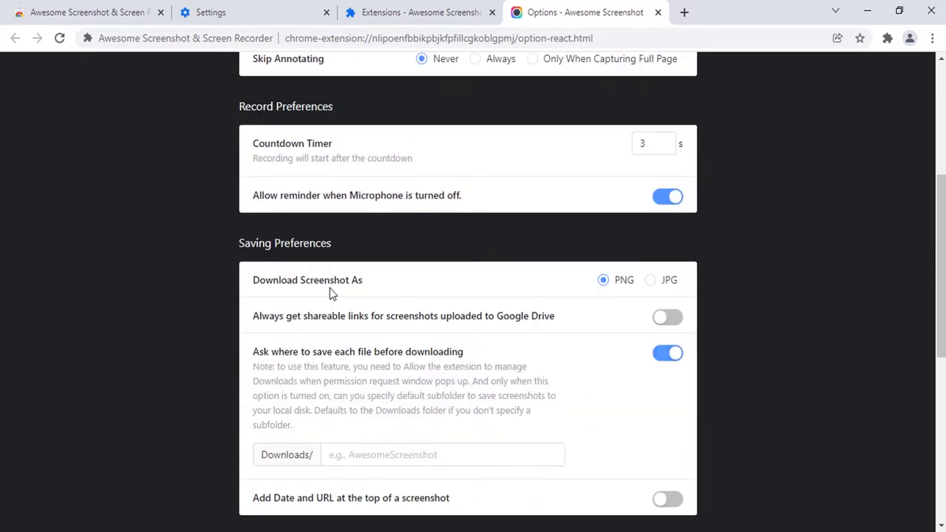
mouse_move(648, 288)
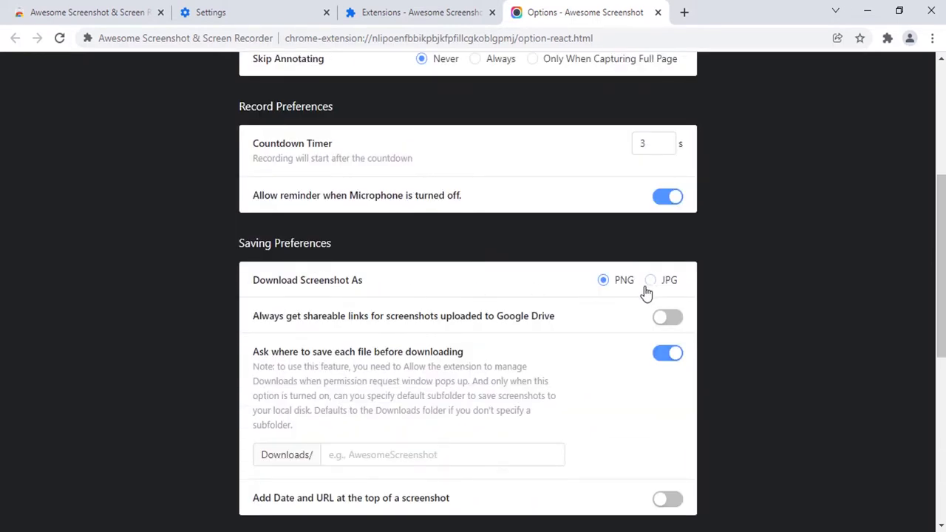
scroll("down", 3)
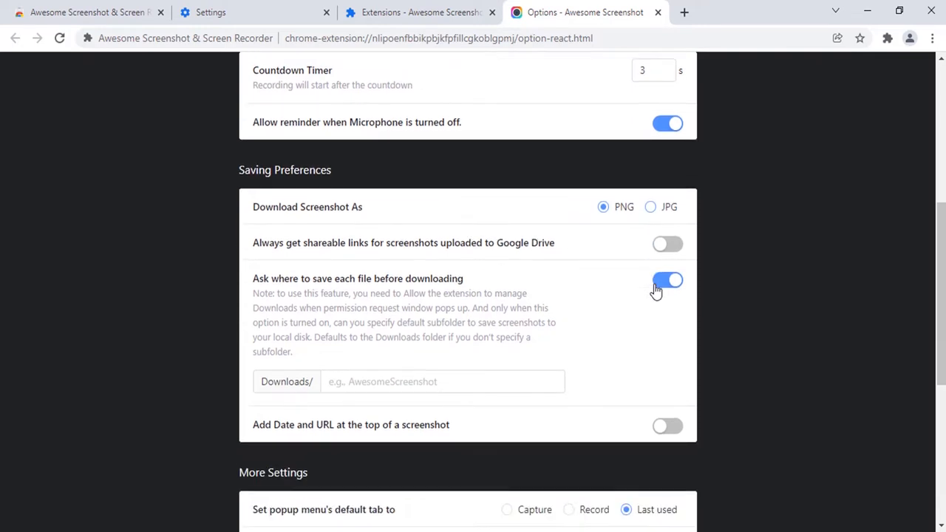
scroll("down", 3)
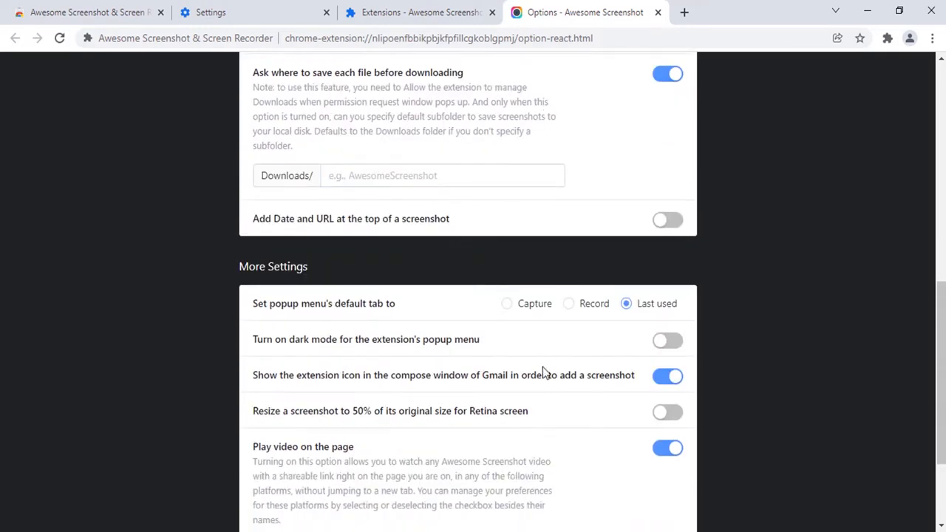
scroll("down", 3)
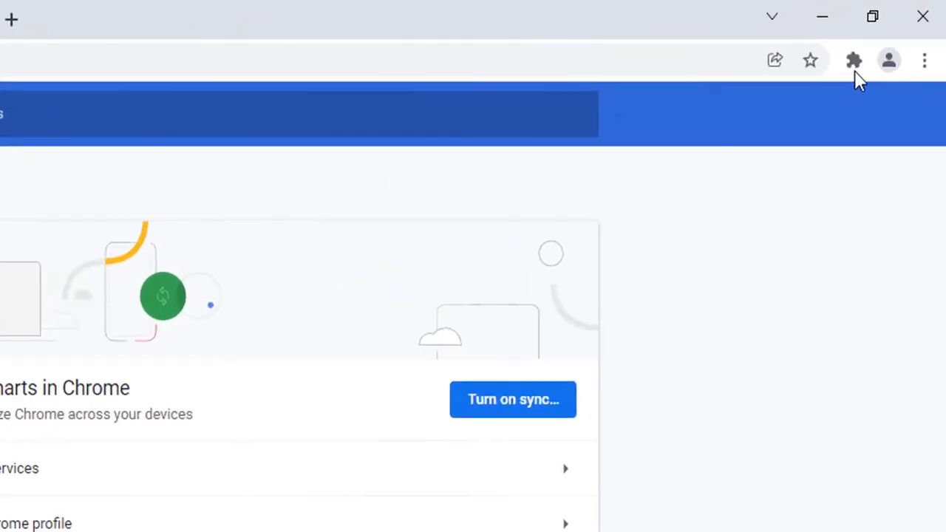
Pin Awesome Screenshot to the toolbar and start entering fanddtutorials.blogspot.com.
left_click(854, 60)
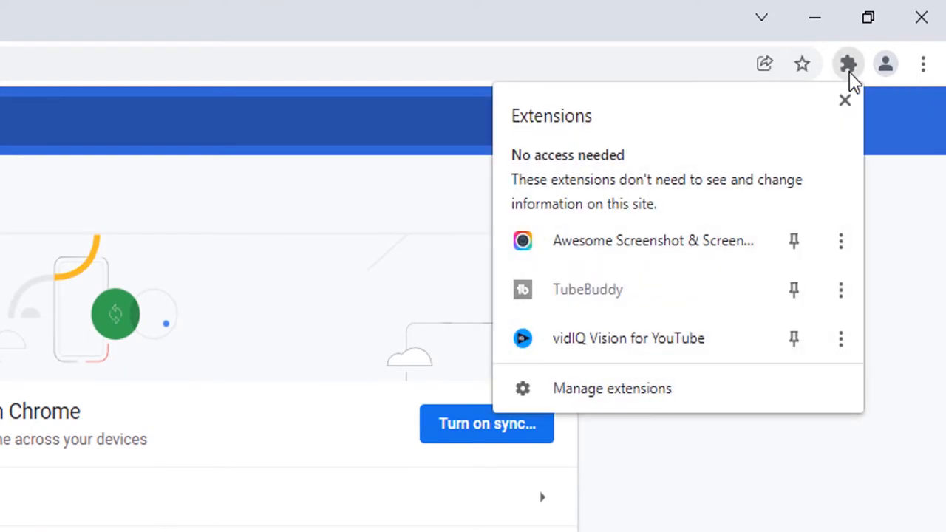
mouse_move(794, 240)
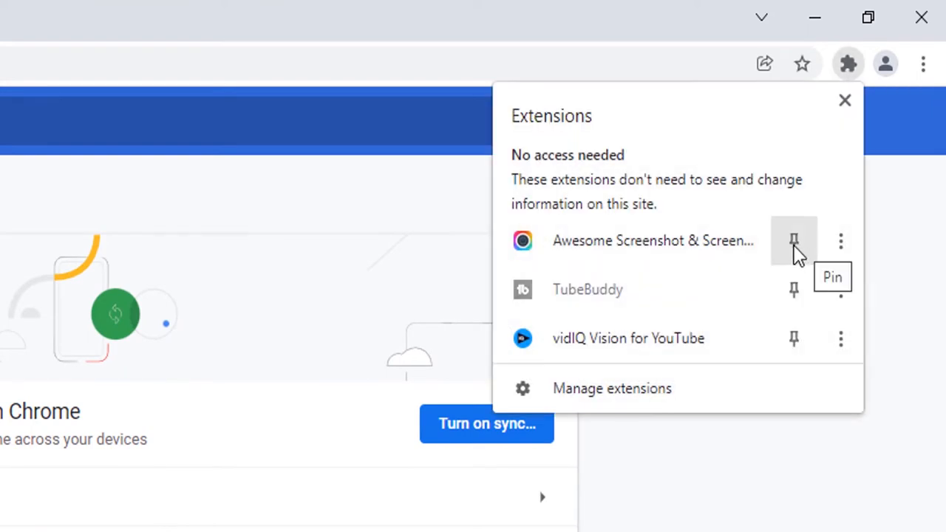
left_click(794, 239)
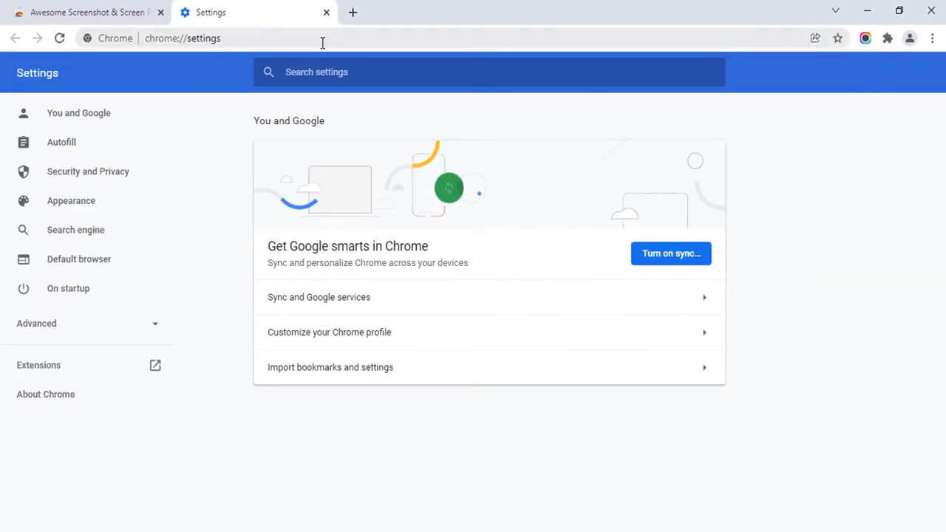
left_click(352, 12)
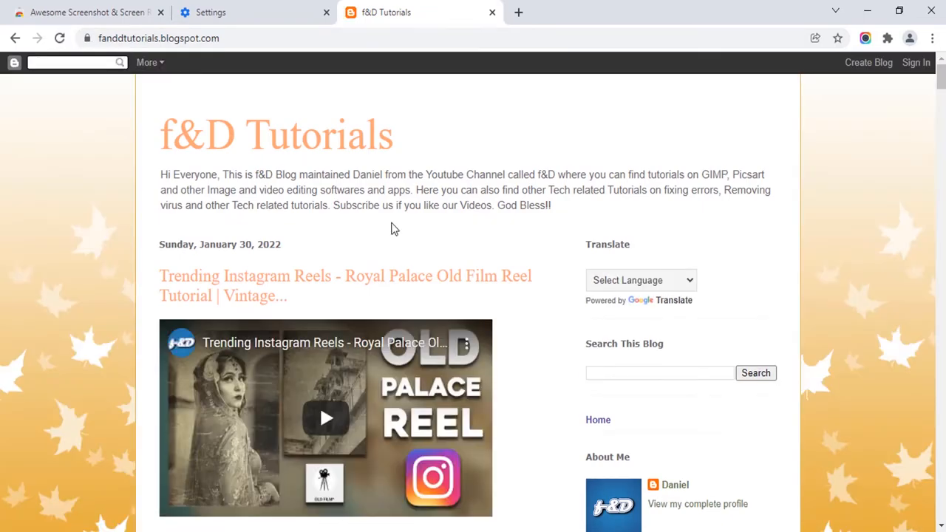
scroll("down", 3)
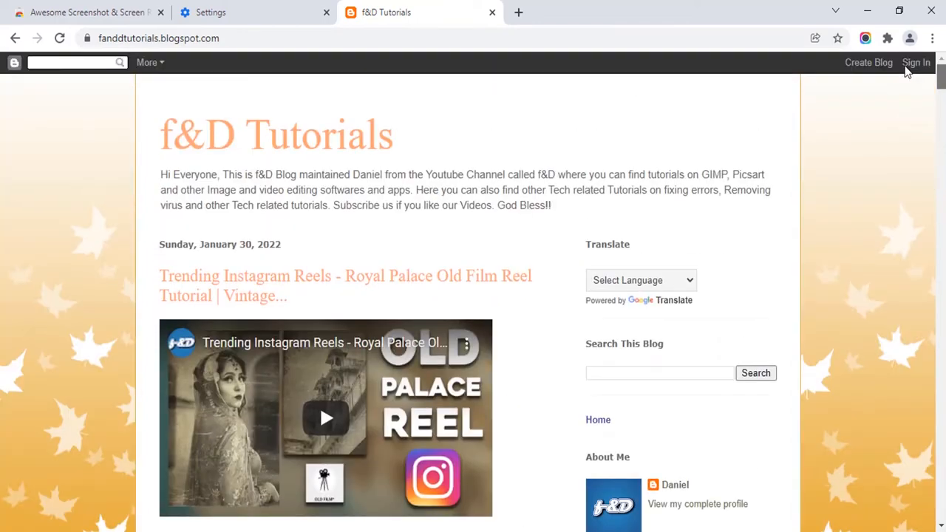
mouse_move(644, 133)
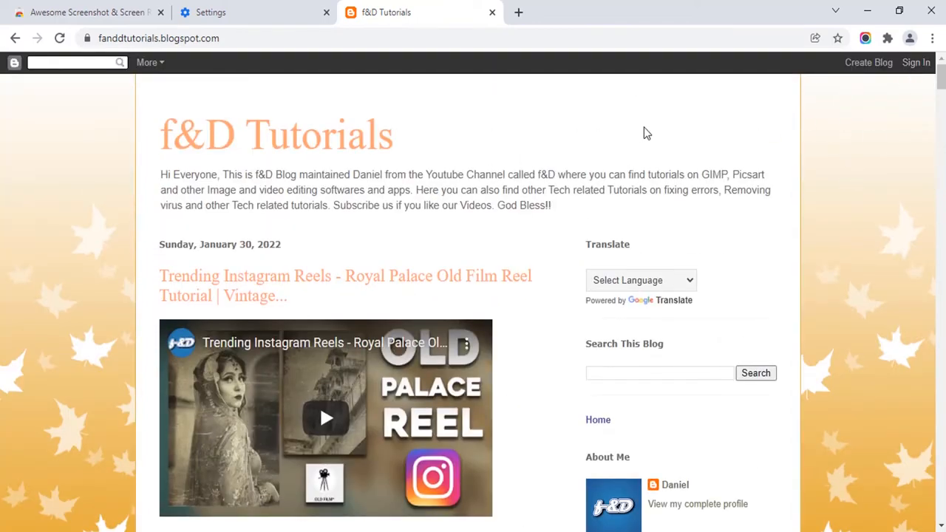
mouse_move(872, 80)
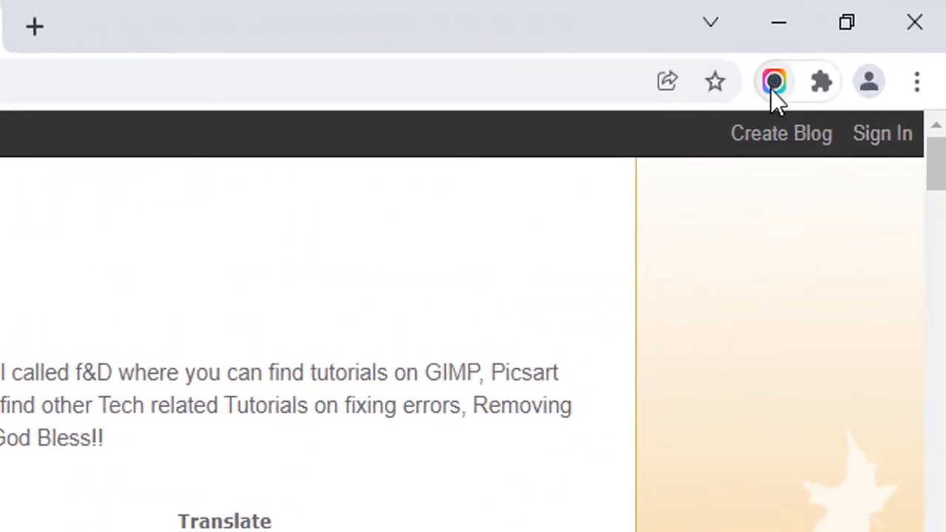
Switch 'Save image to' from Cloud to Local, then capture the full blog page.
left_click(774, 82)
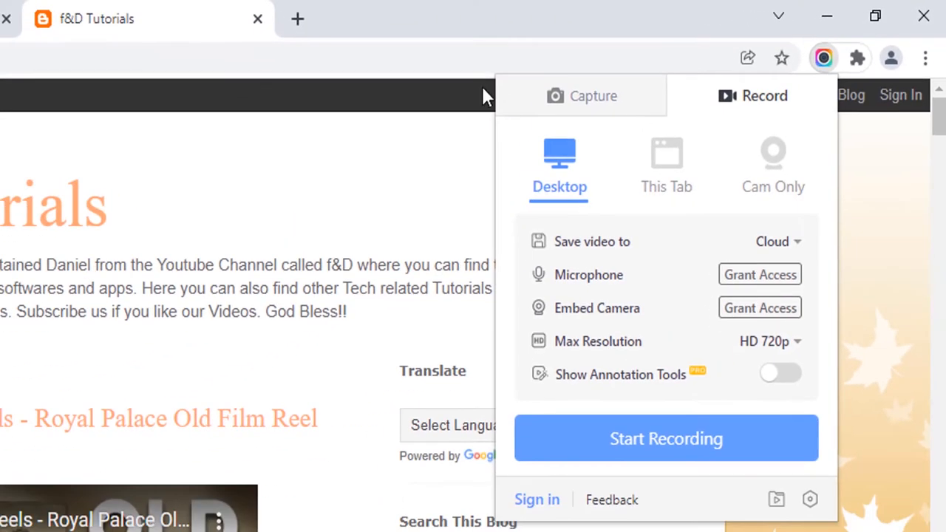
left_click(582, 94)
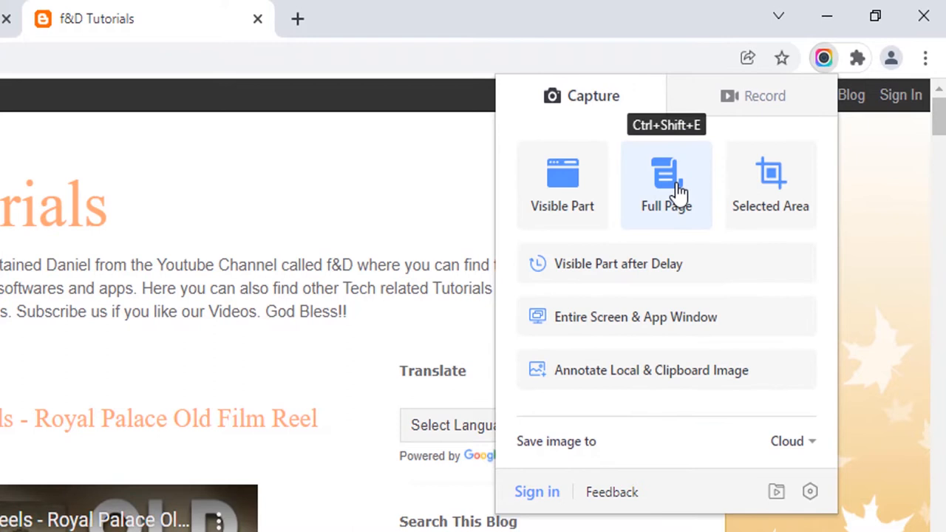
mouse_move(562, 214)
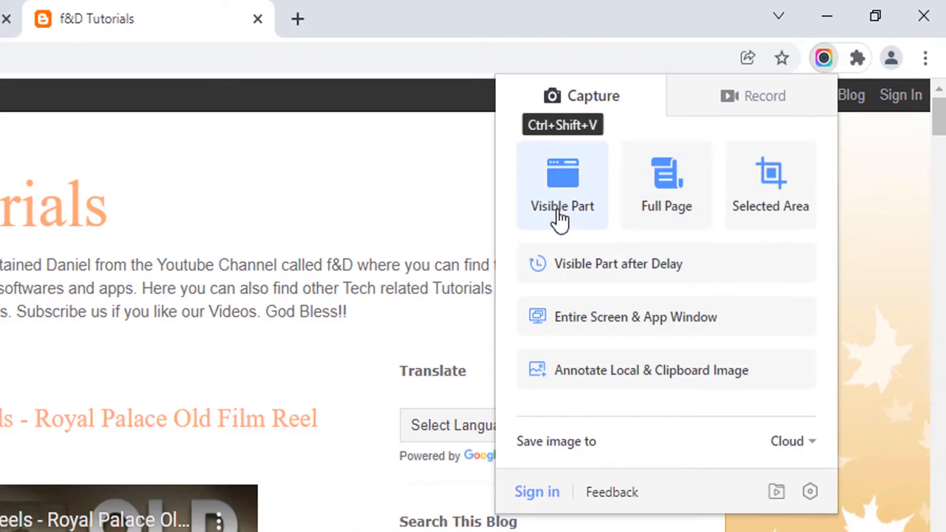
mouse_move(608, 214)
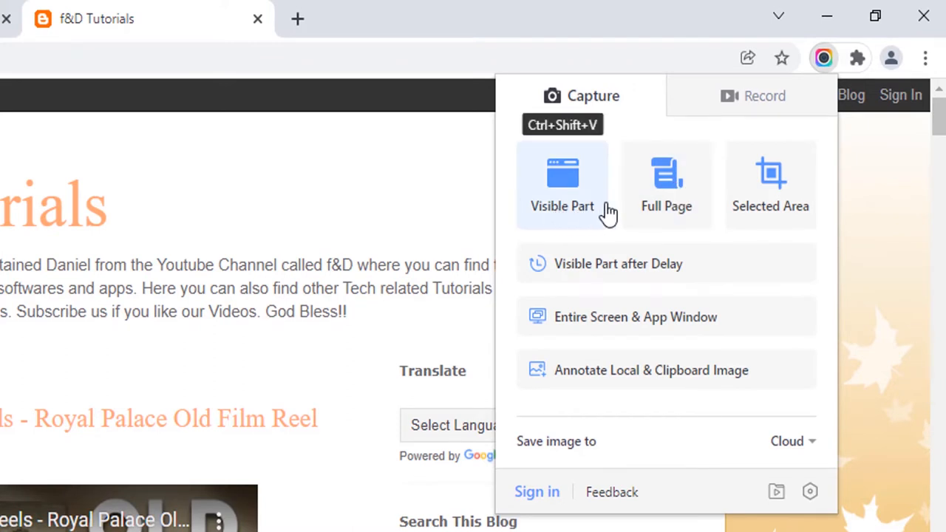
mouse_move(665, 185)
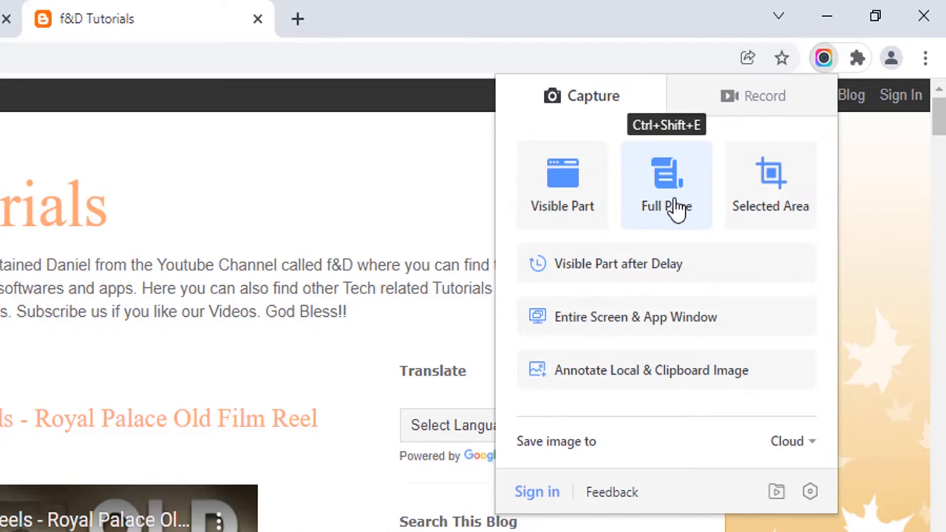
mouse_move(589, 432)
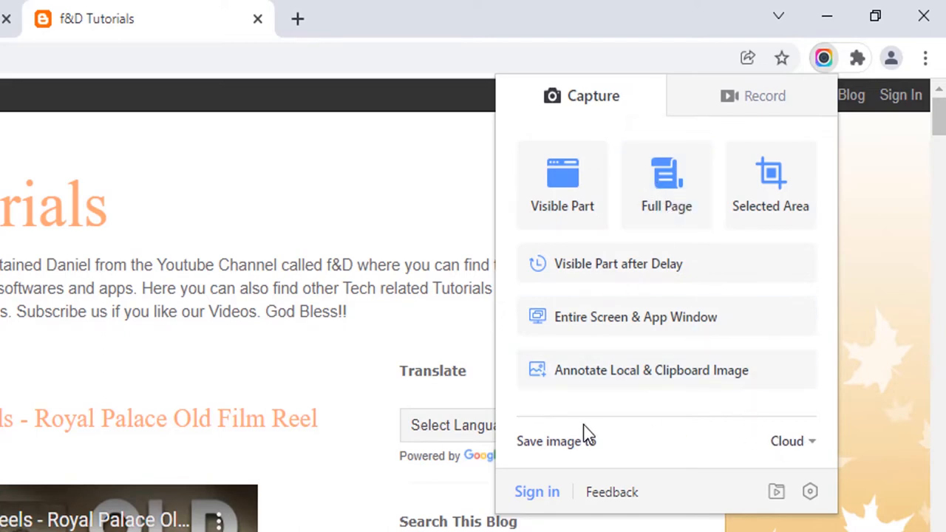
left_click(792, 440)
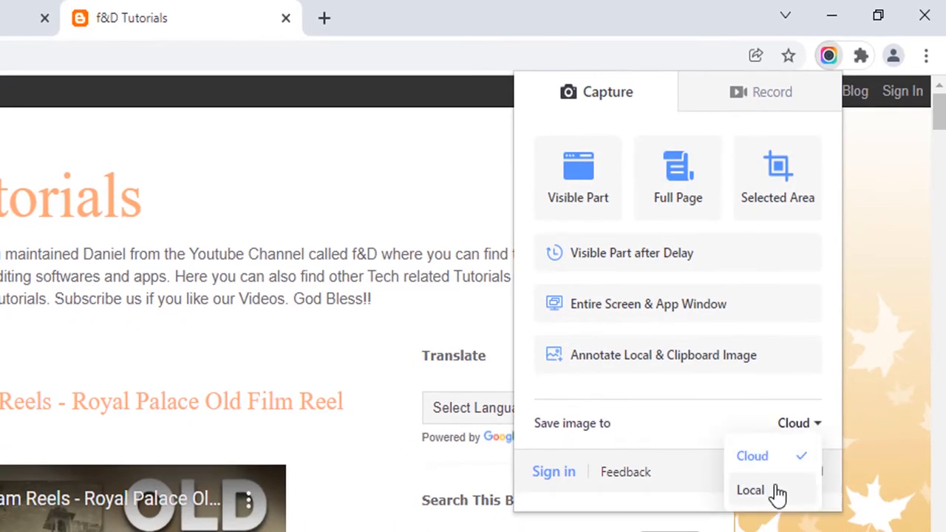
left_click(749, 490)
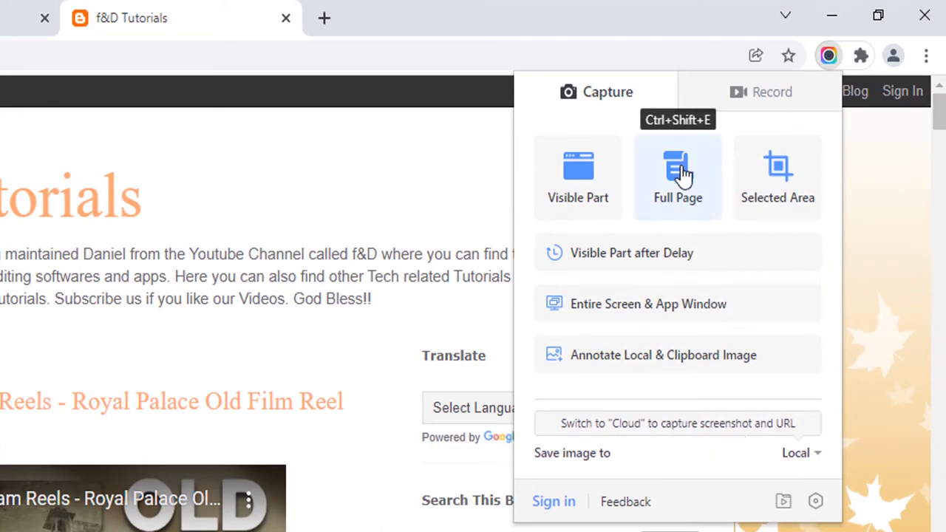
left_click(677, 177)
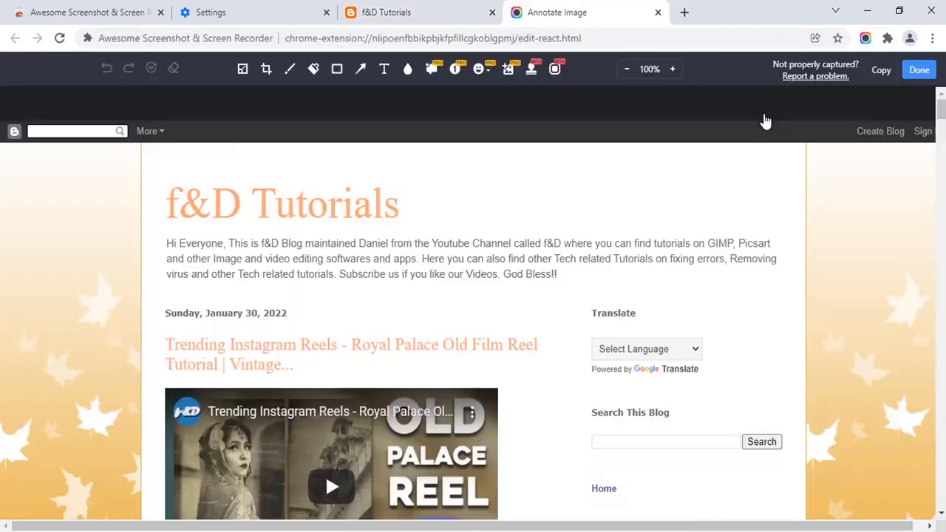
Scroll the full-page capture in the annotation editor down to the Old Film Filter post.
scroll("down", 3)
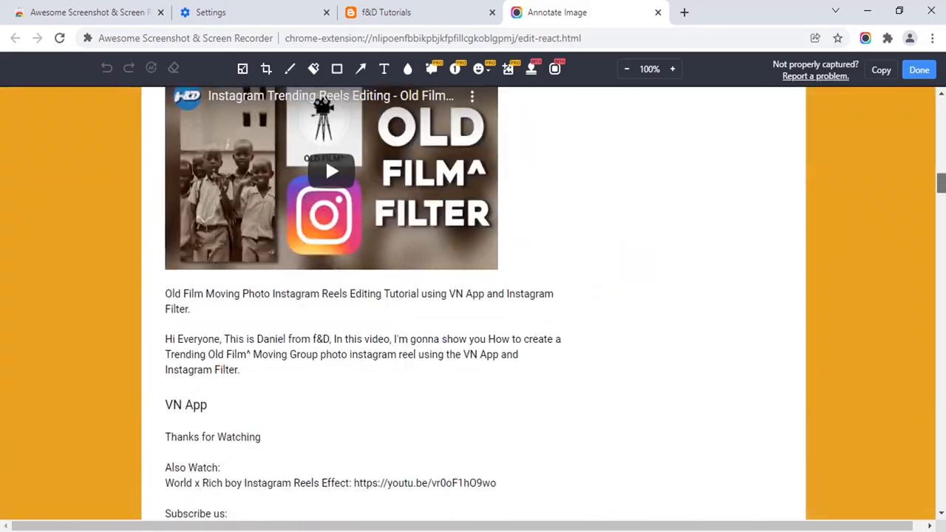
scroll("down", 3)
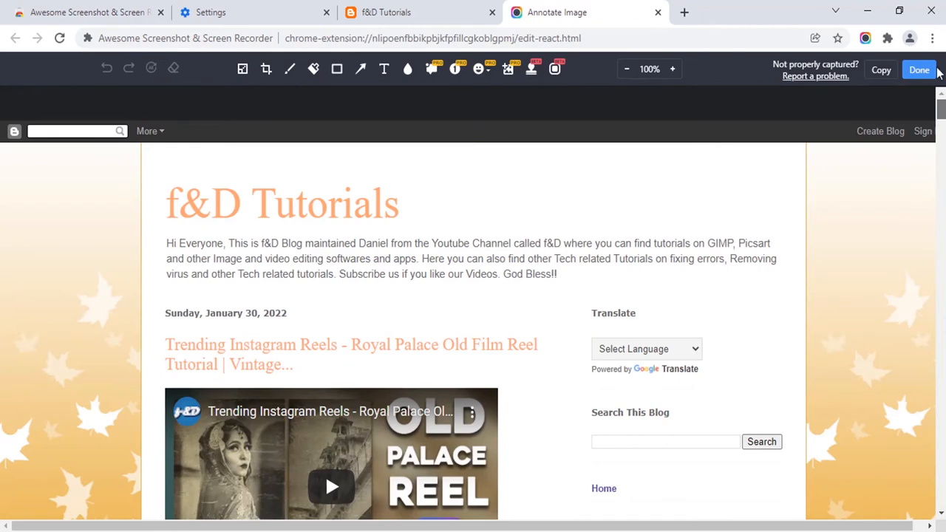
mouse_move(243, 69)
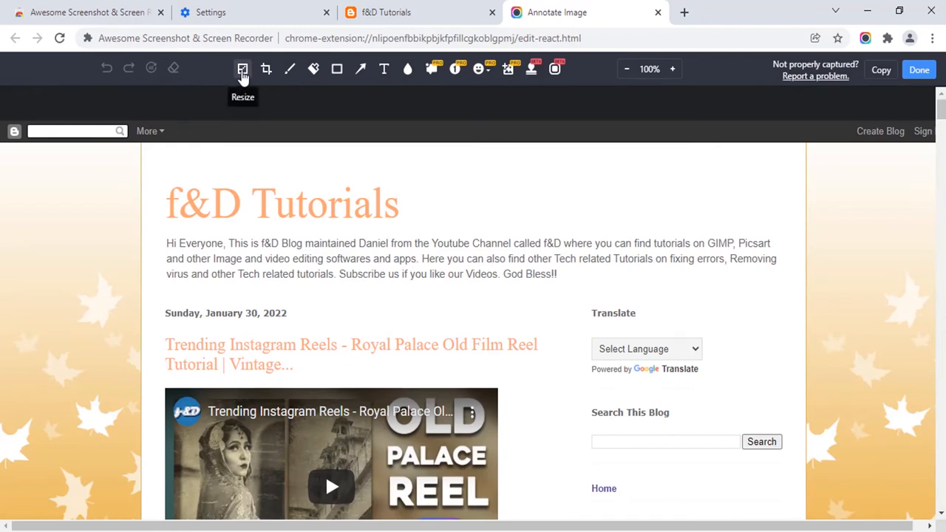
mouse_move(266, 70)
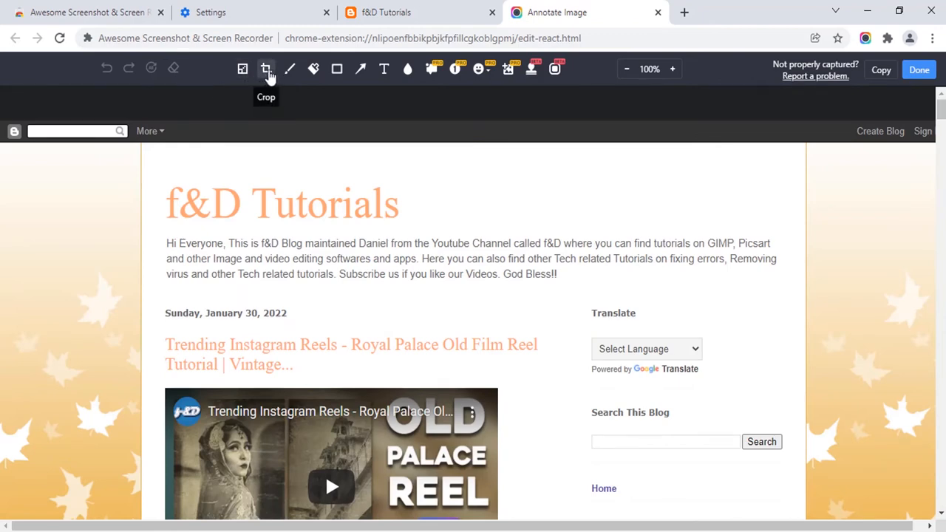
left_click(267, 69)
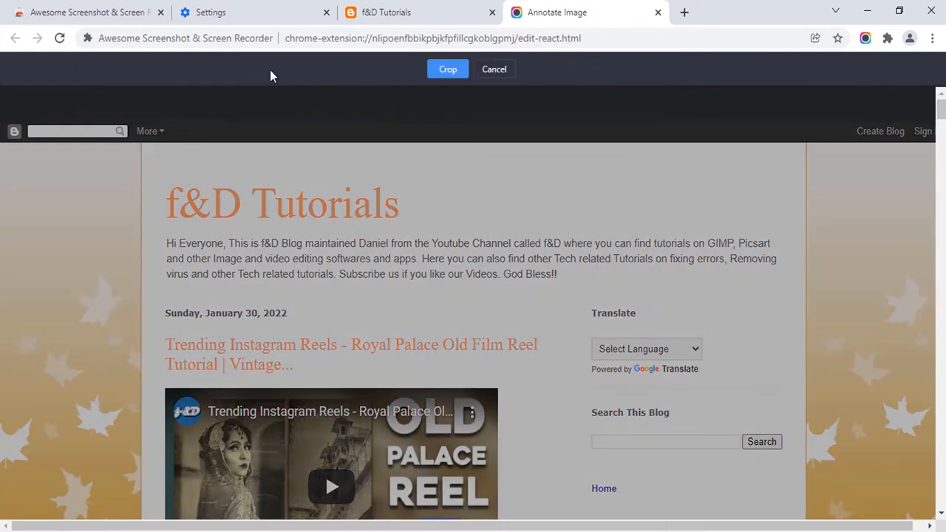
left_click_drag(145, 145, 233, 496)
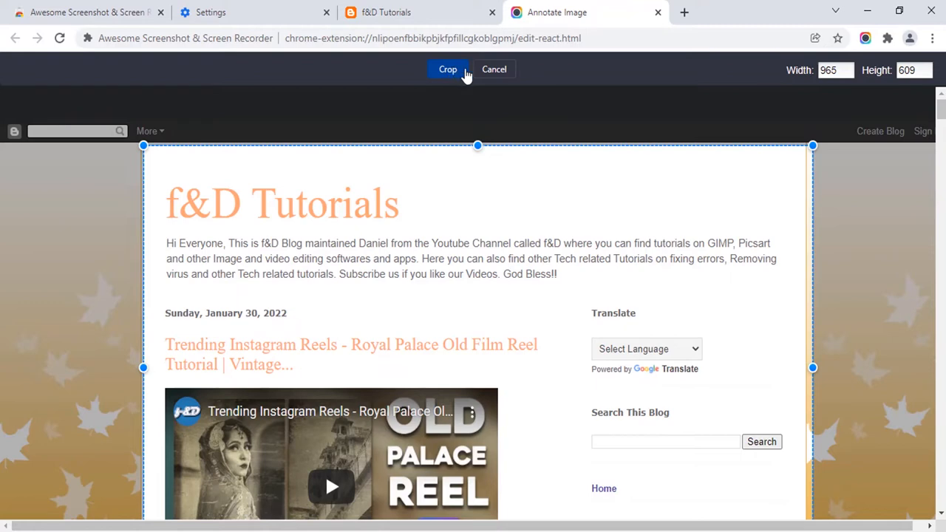
left_click(448, 70)
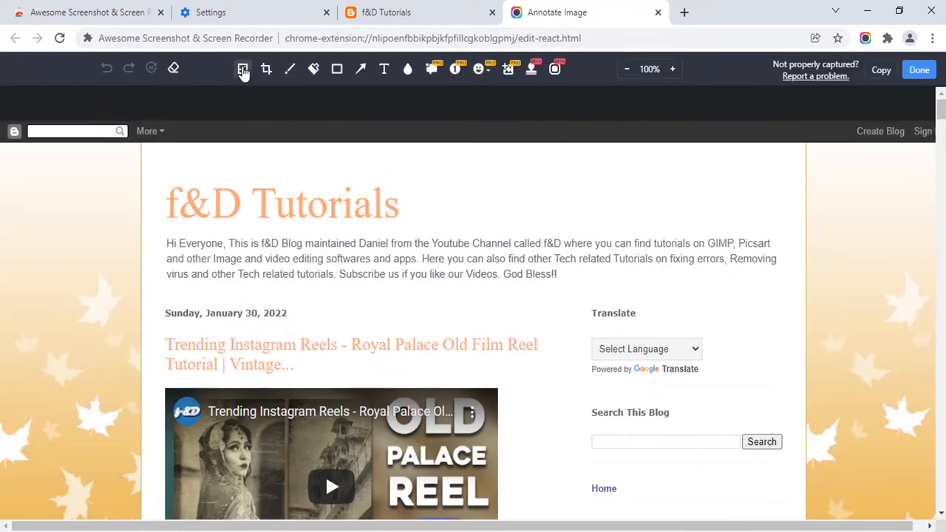
mouse_move(290, 70)
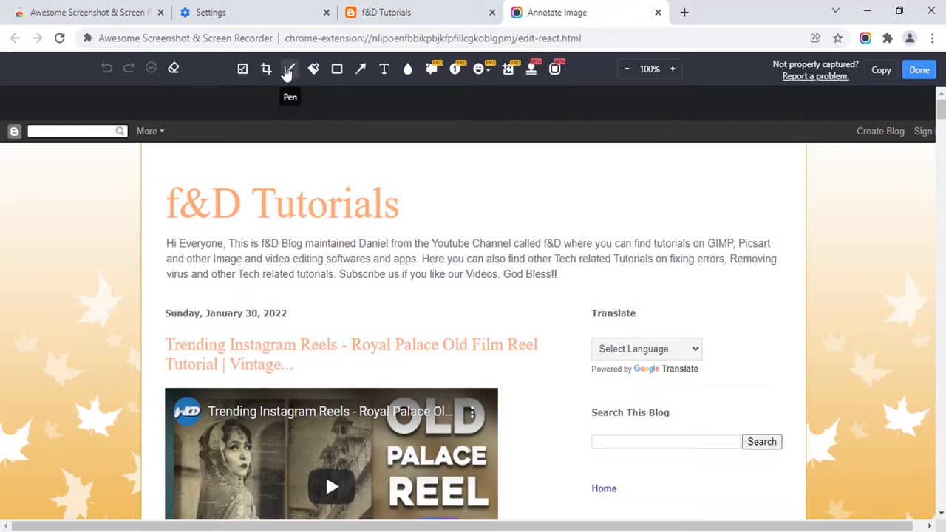
left_click(290, 68)
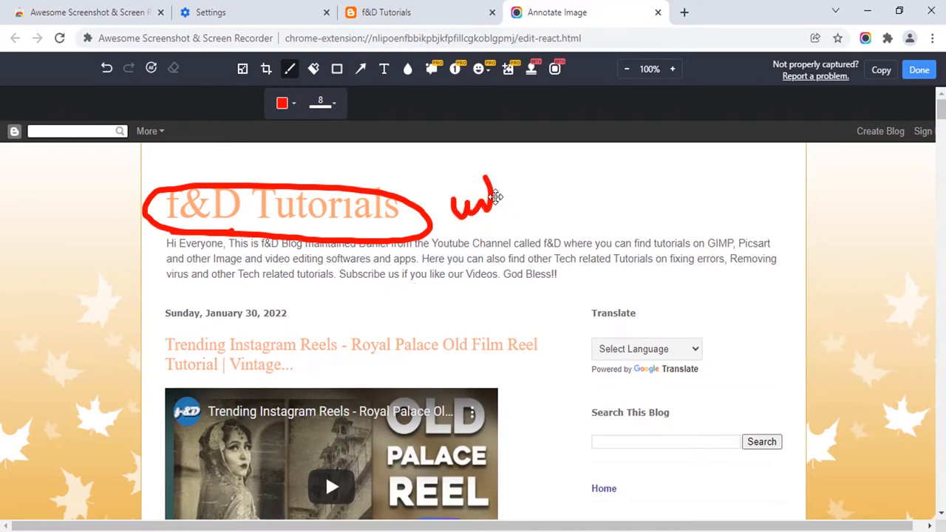
mouse_move(313, 70)
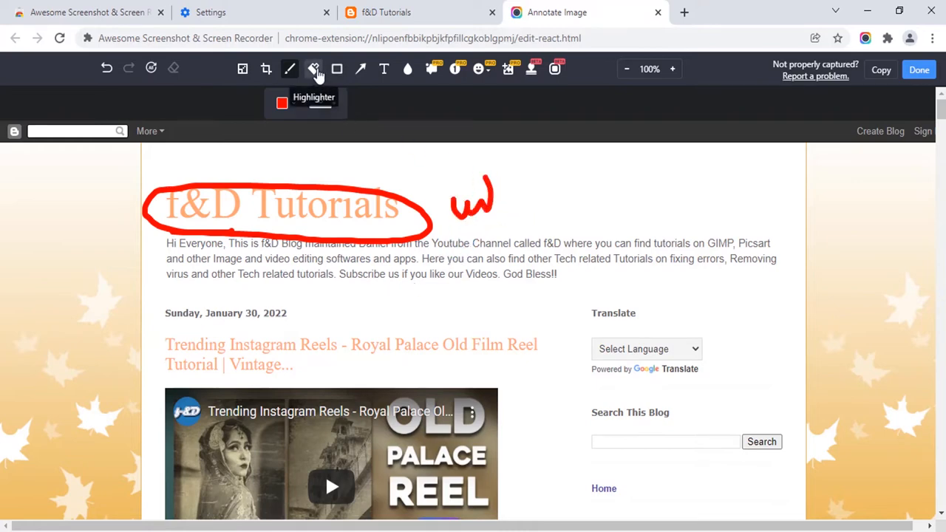
left_click_drag(166, 207, 325, 210)
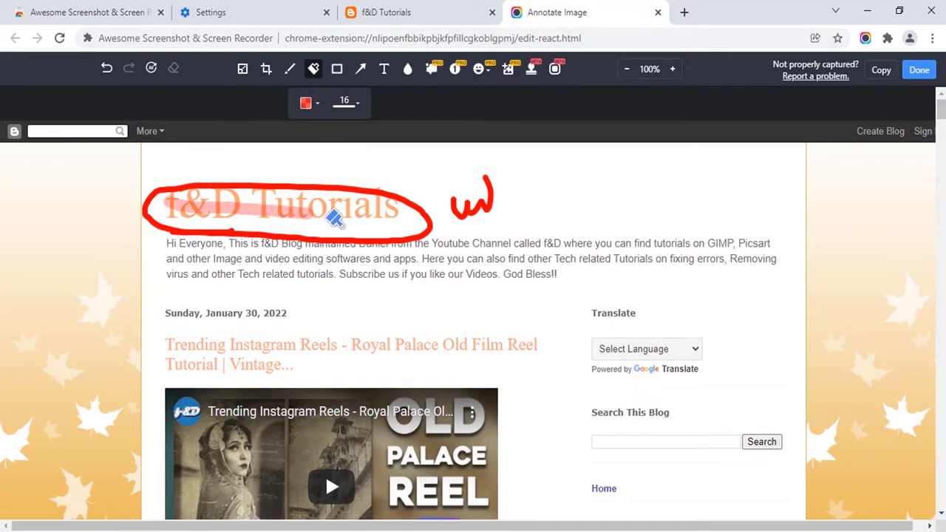
left_click_drag(333, 219, 402, 333)
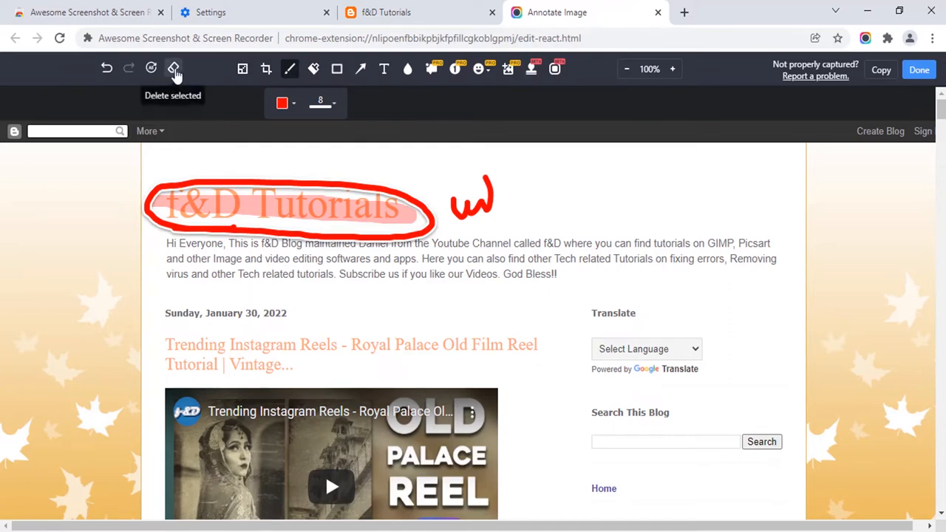
left_click(175, 68)
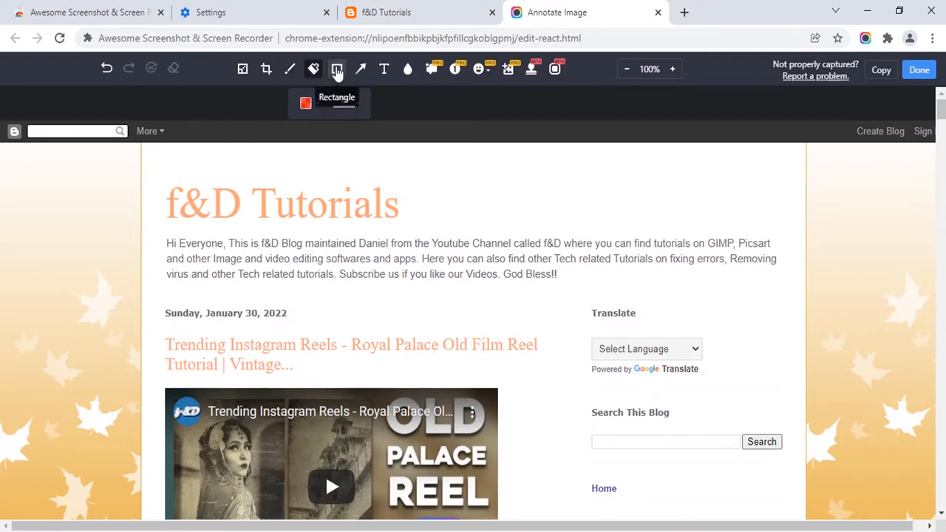
Drag an arrow annotation across the top of the blog capture.
left_click_drag(161, 176, 431, 219)
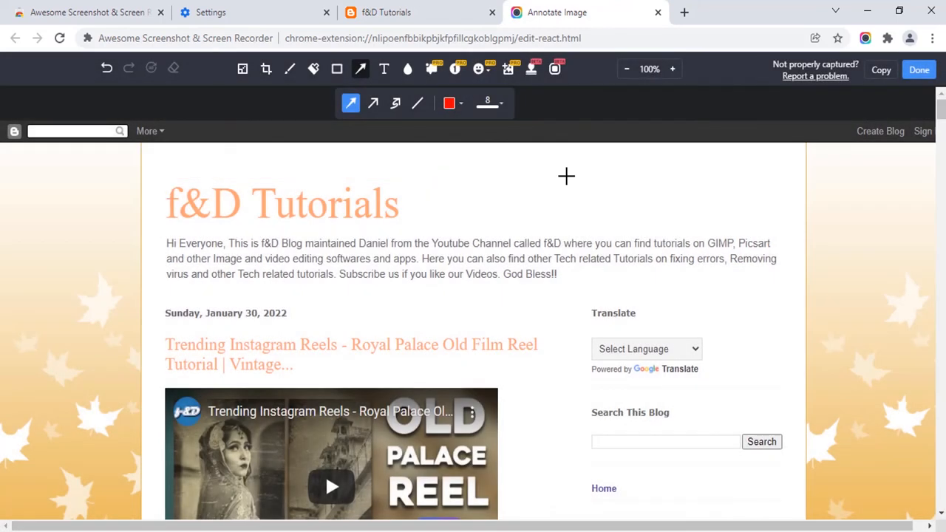
mouse_move(910, 121)
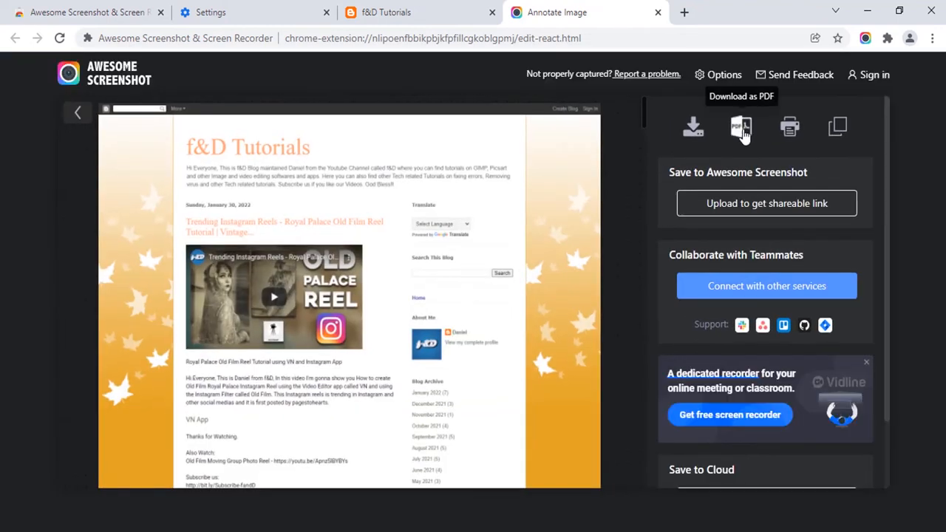
mouse_move(789, 127)
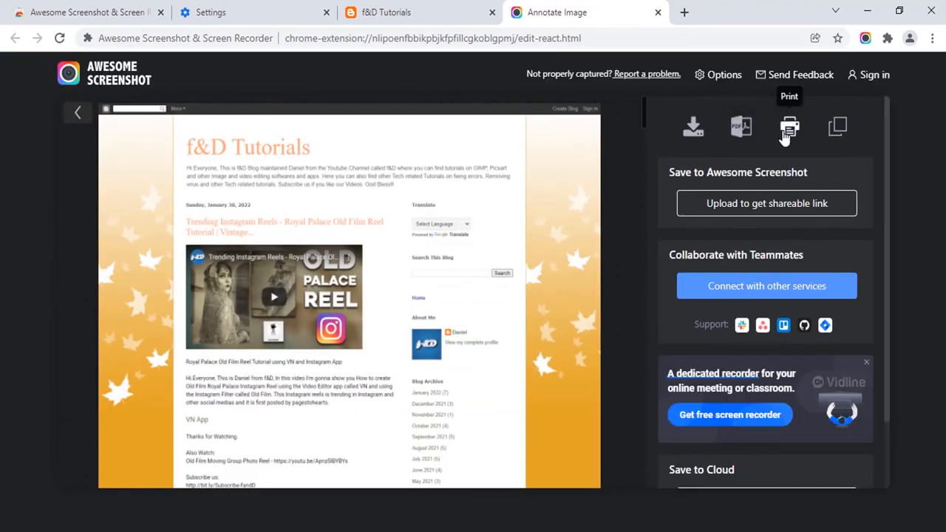
mouse_move(692, 127)
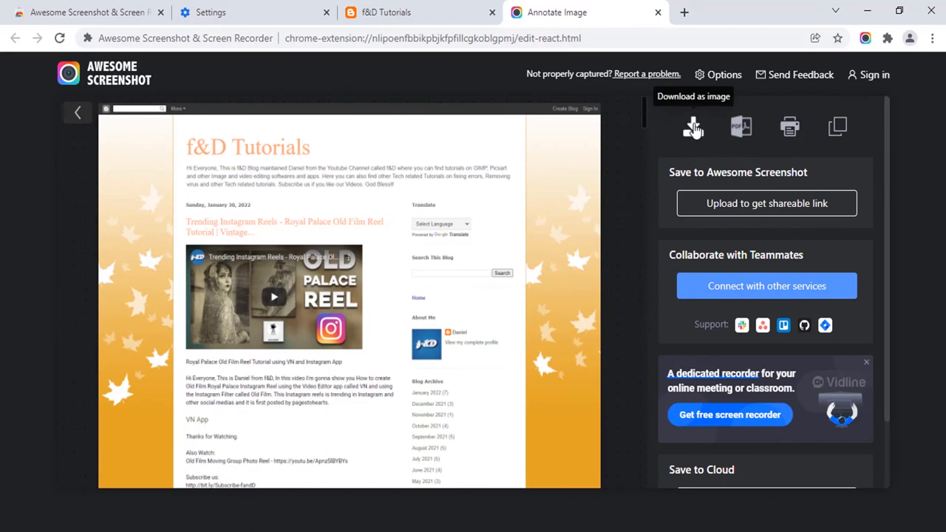
Download the capture as an image, allowing the extension to manage downloads.
left_click(693, 127)
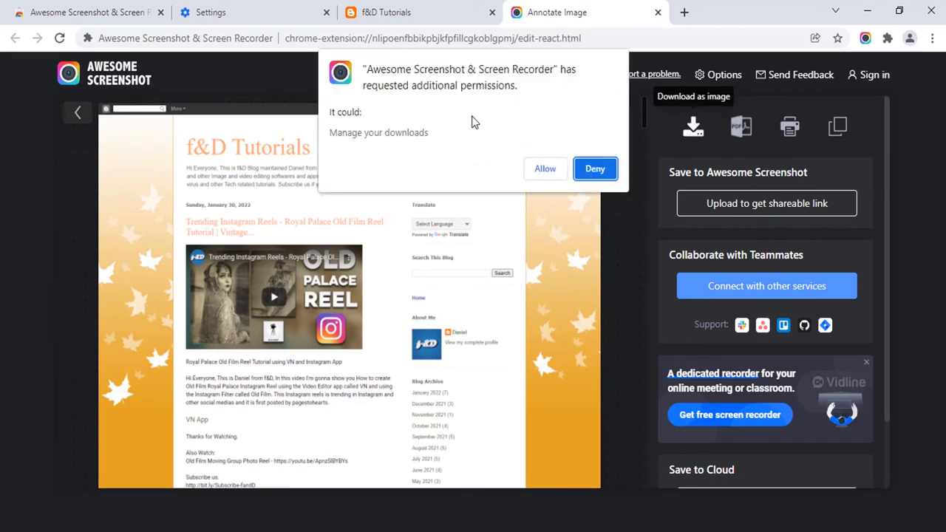
mouse_move(532, 151)
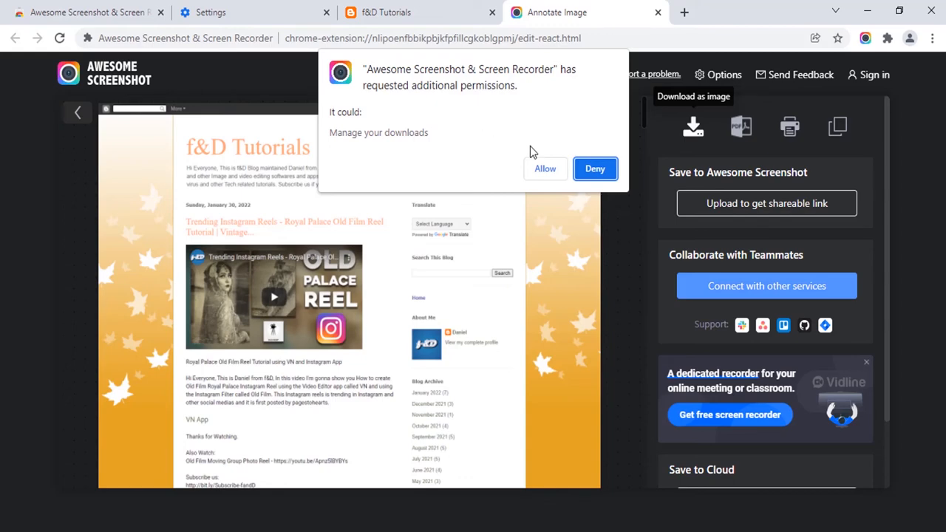
left_click(544, 168)
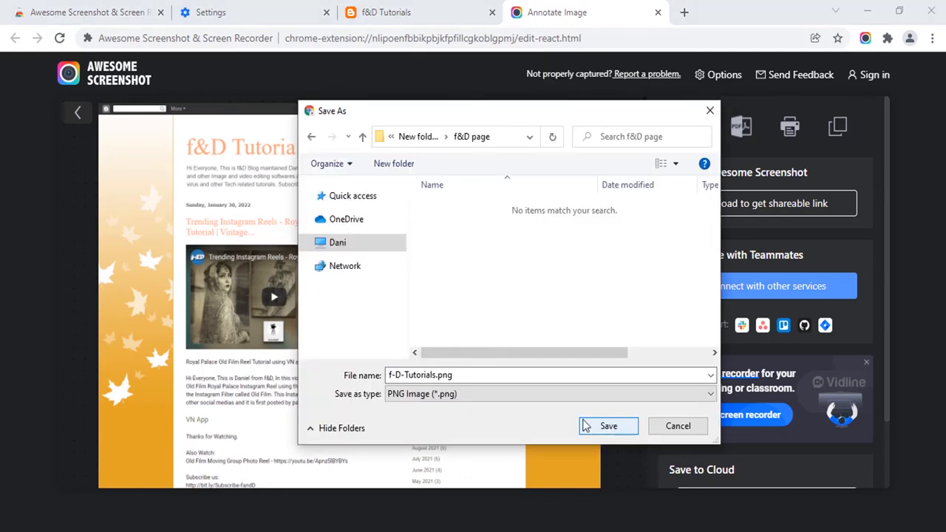
mouse_move(610, 432)
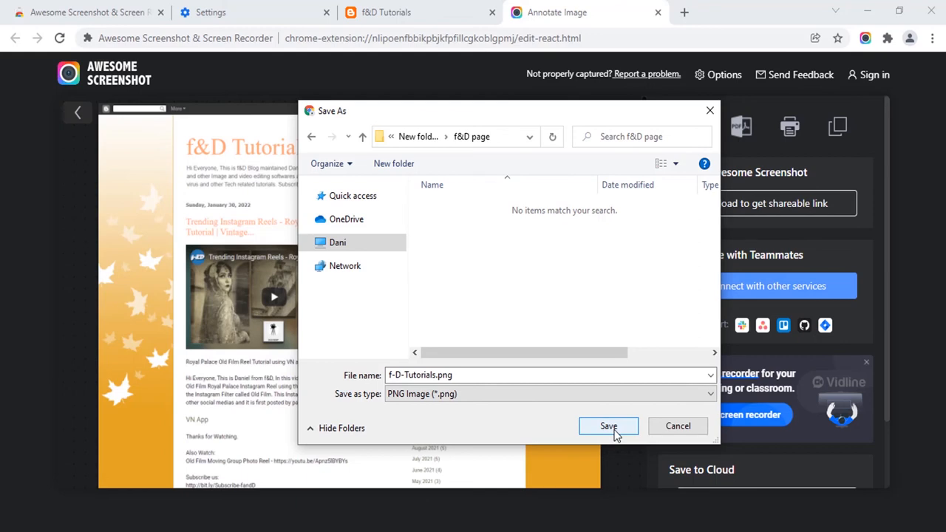
Save f-D-Tutorials.png into the f&D page folder.
left_click(608, 426)
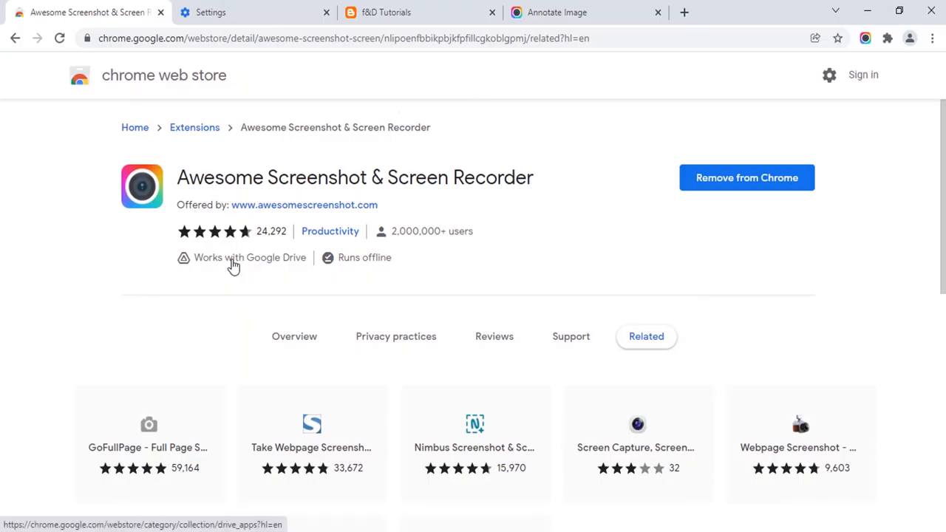
mouse_move(250, 257)
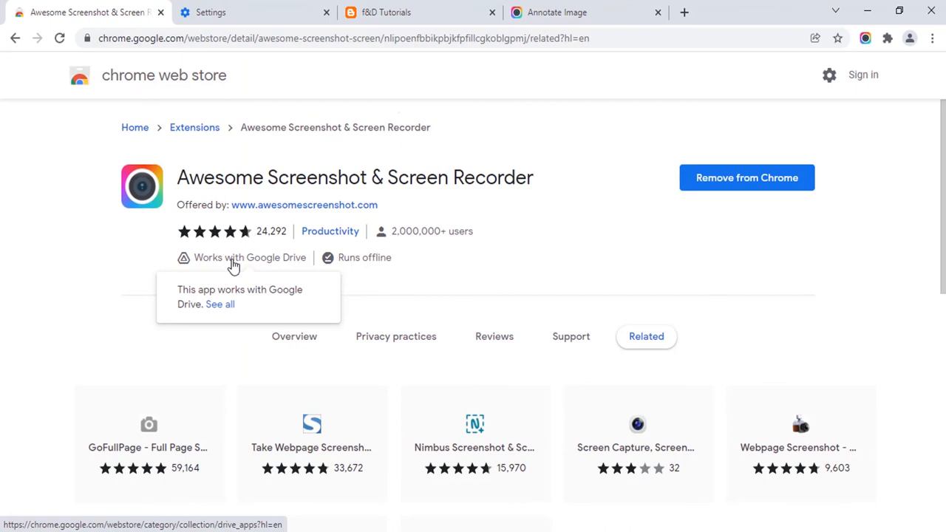